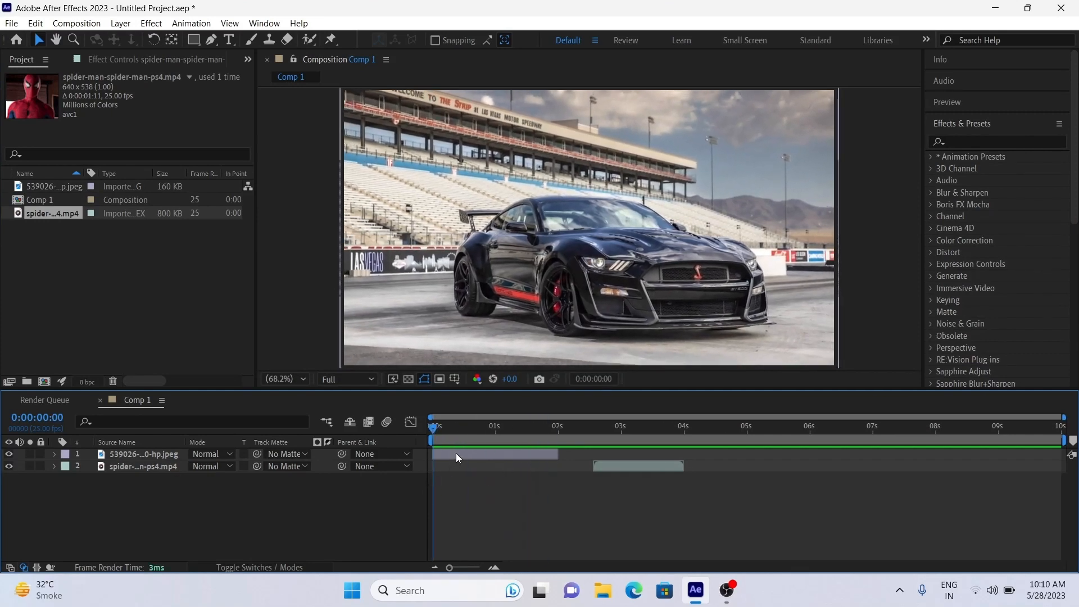
Paint the Roto Brush matte over the Mustang, pulling it back to the car's underside
double_click(145, 453)
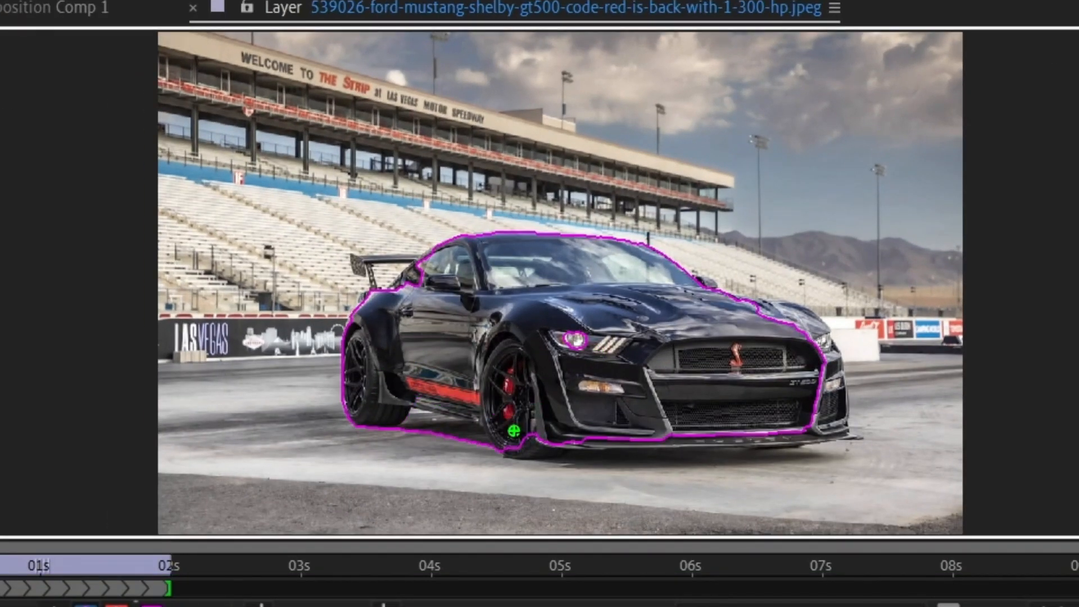
drag(515, 430, 509, 451)
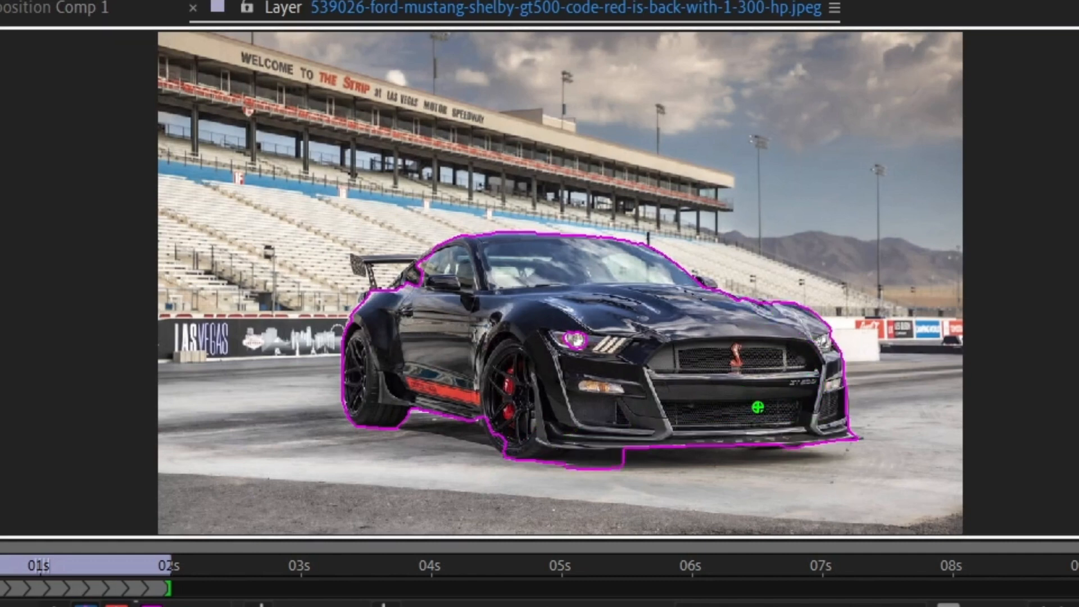
drag(756, 409, 406, 277)
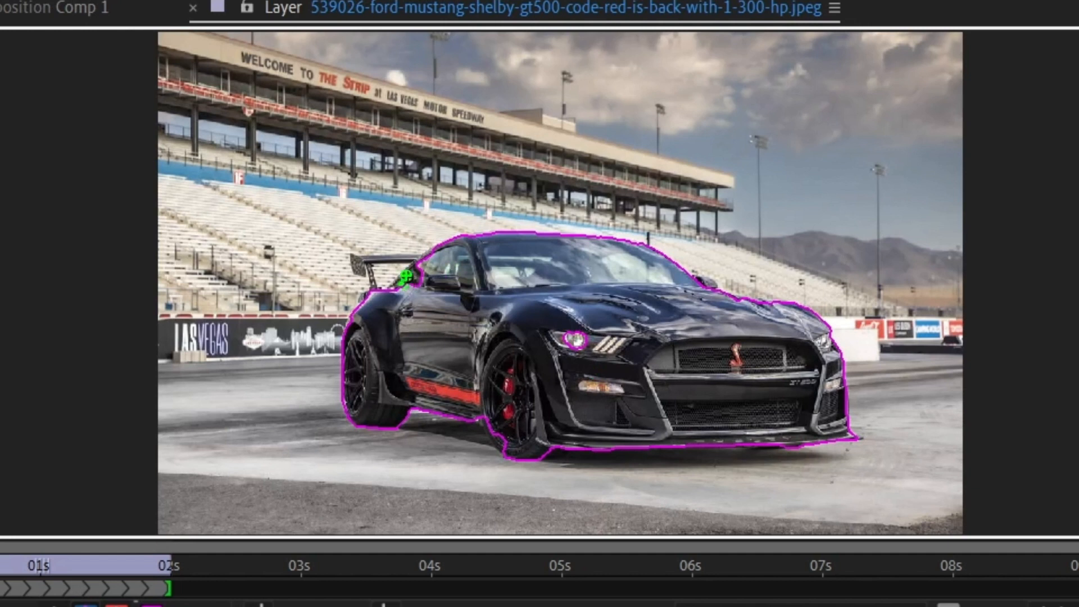
Refine the matte to include the rear spoiler and clean the car's bottom edge
drag(408, 277, 408, 340)
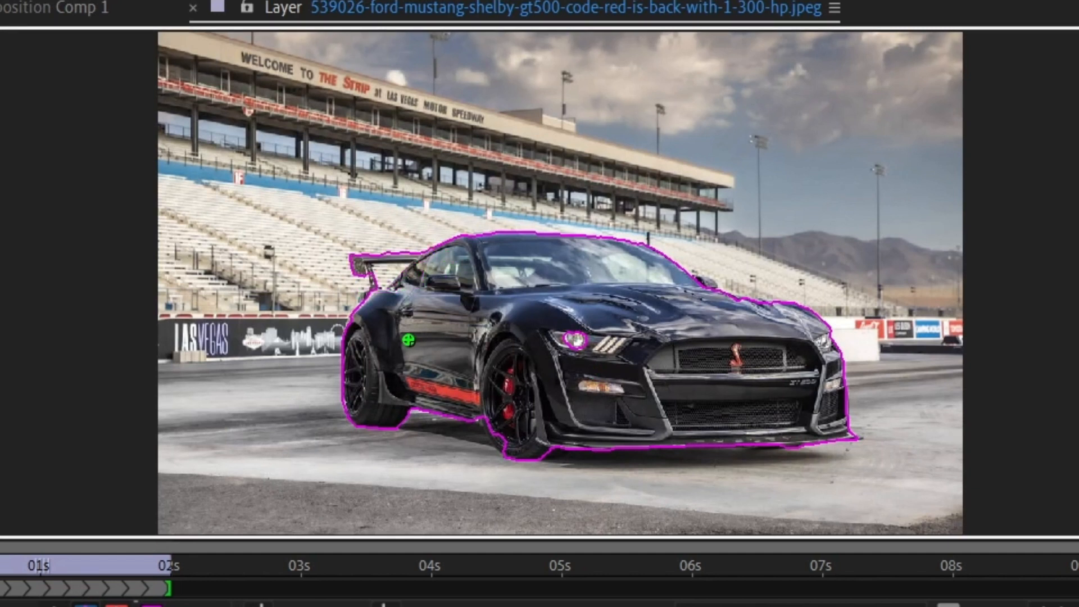
drag(408, 339, 502, 445)
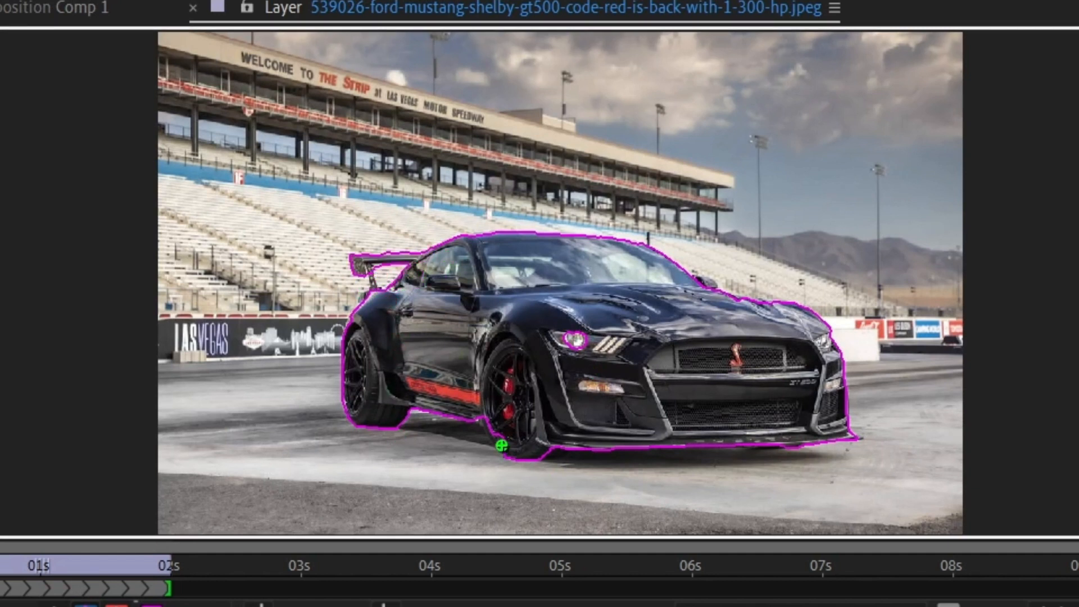
drag(503, 444, 564, 354)
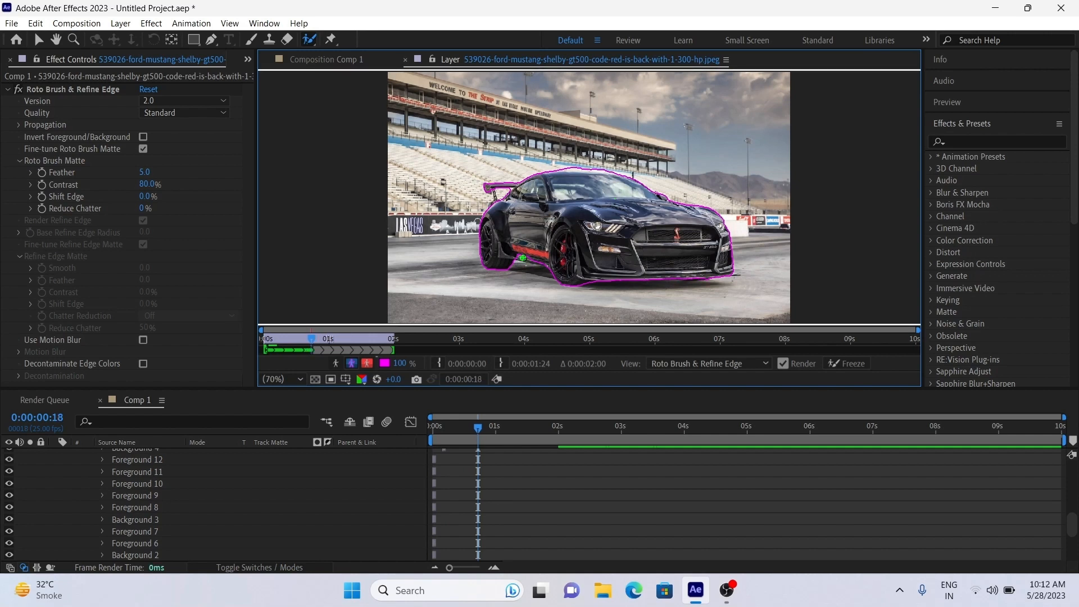
Freeze the propagated car matte across the two-second clip and return to Comp 1
scroll(down, 3)
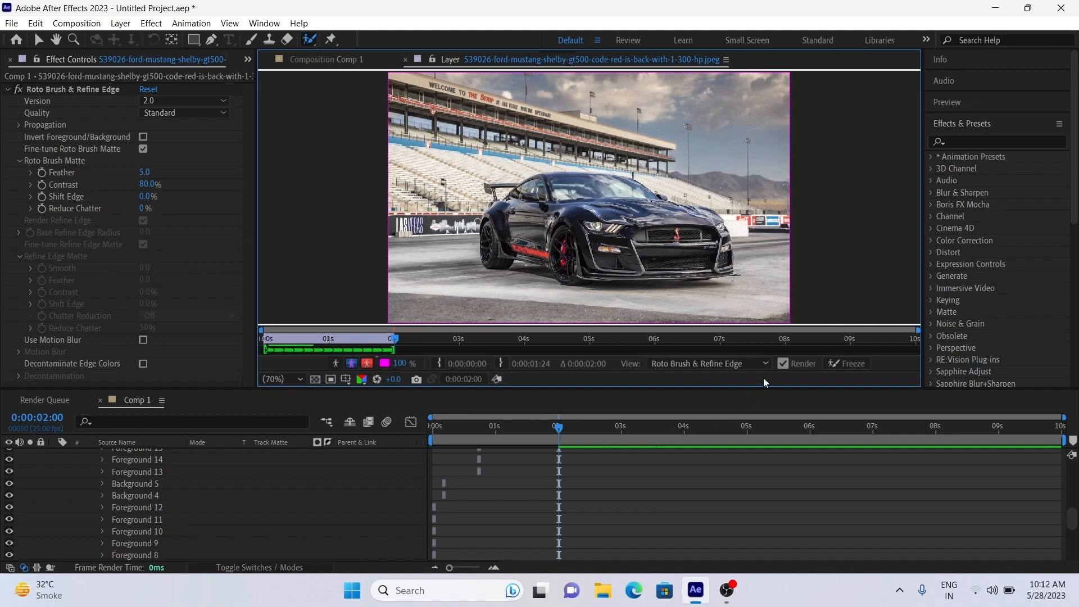
click(850, 363)
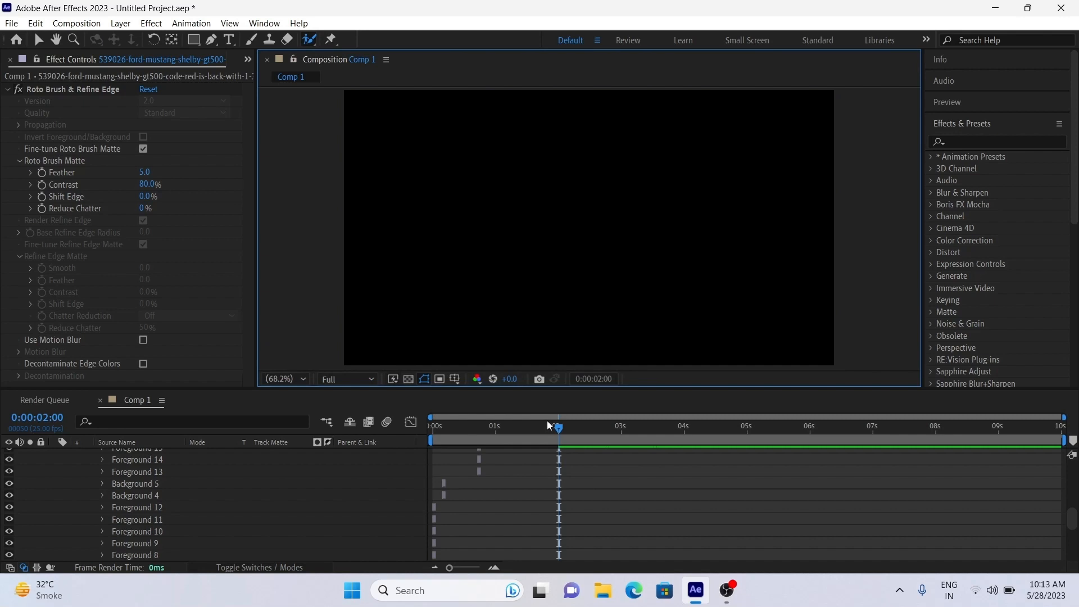
Duplicate the car photo layer so three copies stack above the Spider-Man clip
click(434, 425)
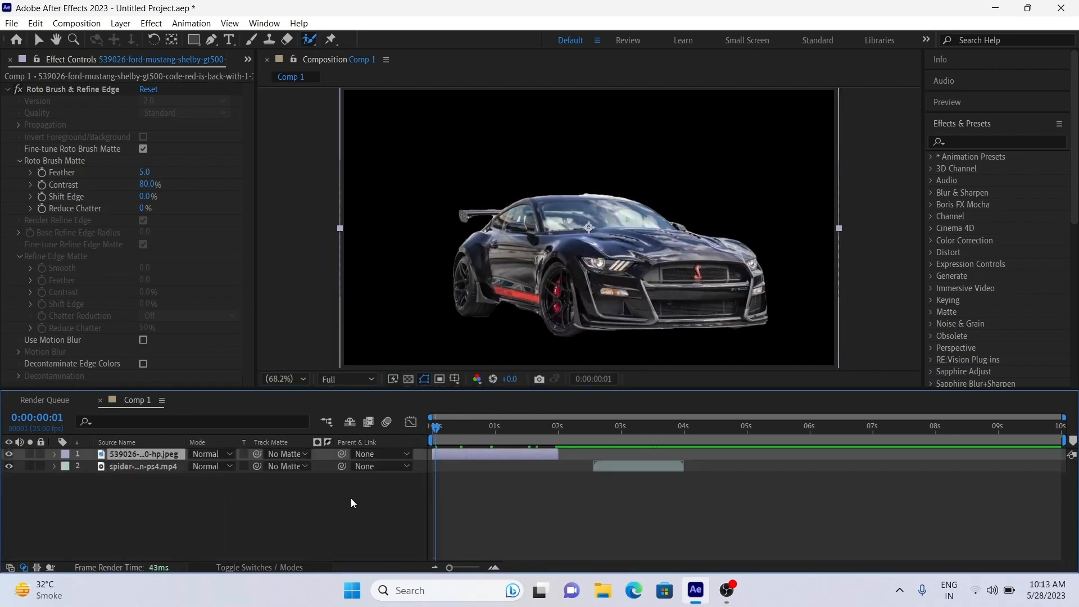
click(495, 425)
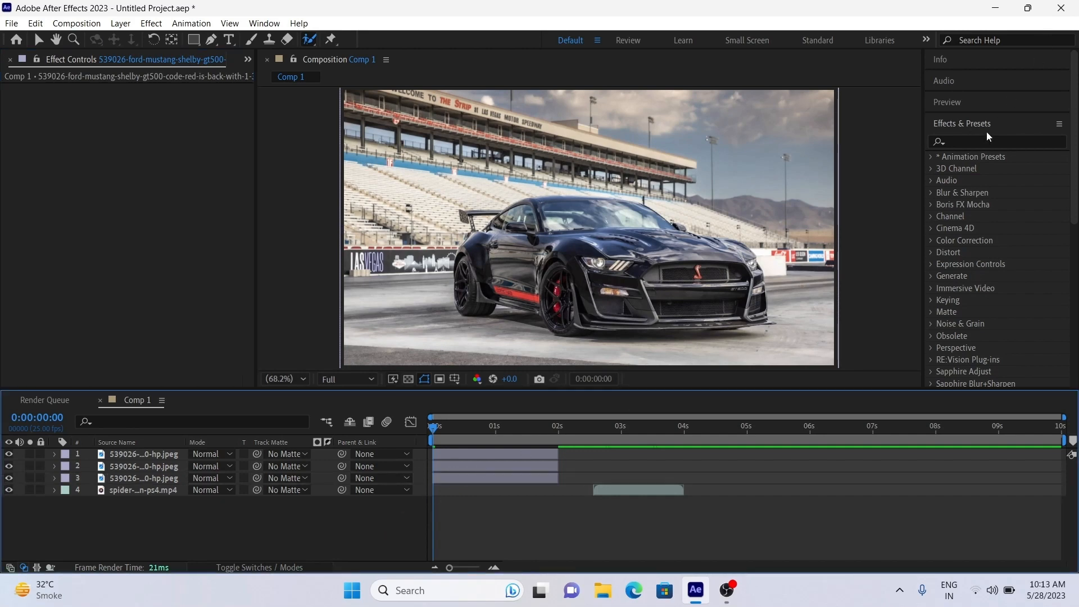
Apply Offset to the second car layer and keyframe Shift Center at the first frame
text(o)
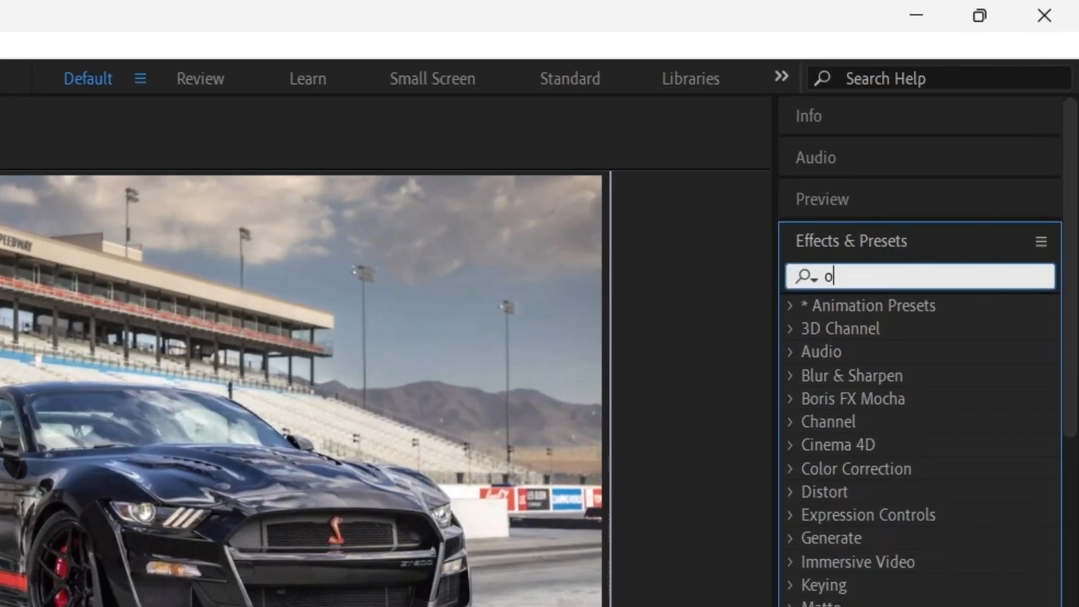
text(ffset)
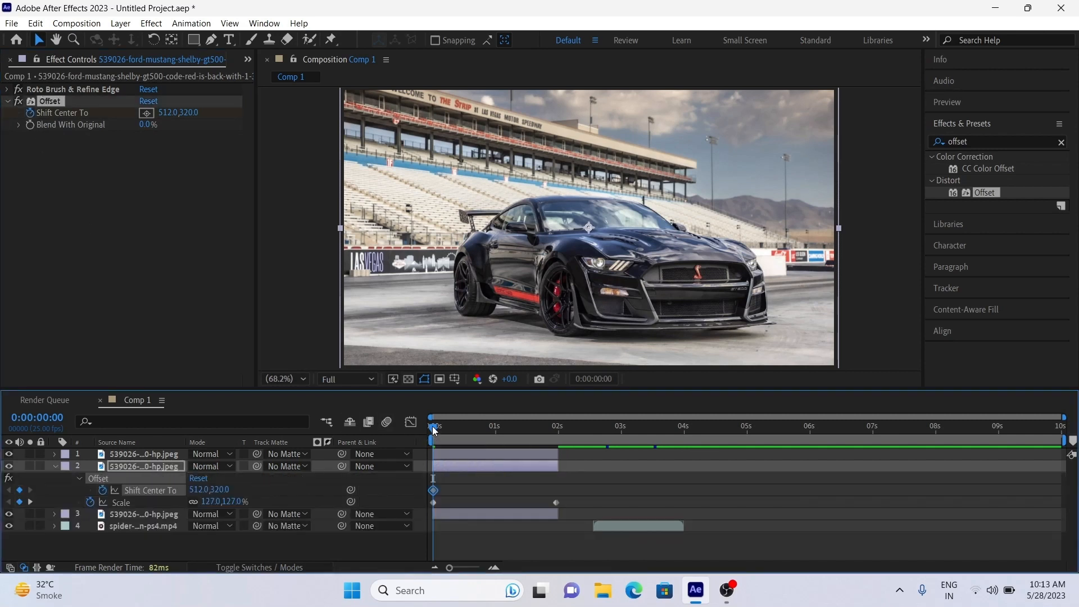
click(558, 427)
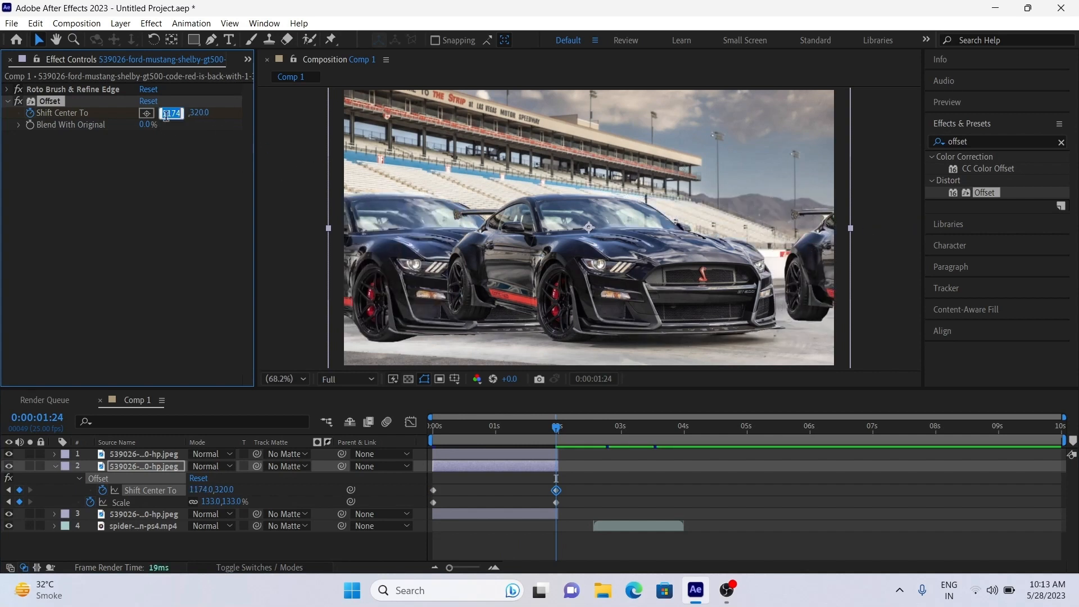
Set Shift Center To to 6000 at 1:24 to slide the car across
text(6000.0)
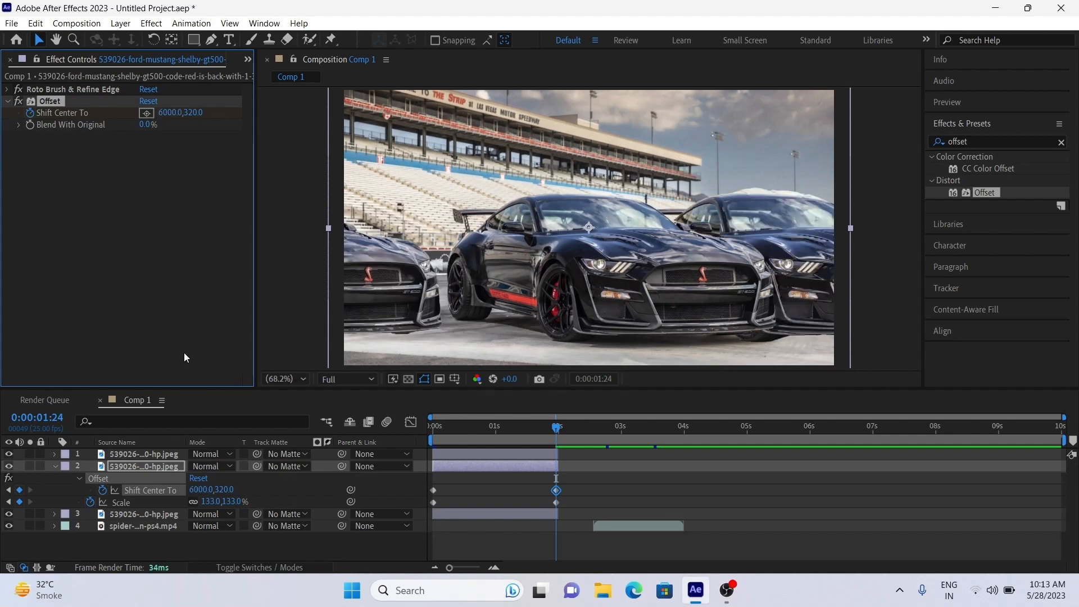
click(465, 425)
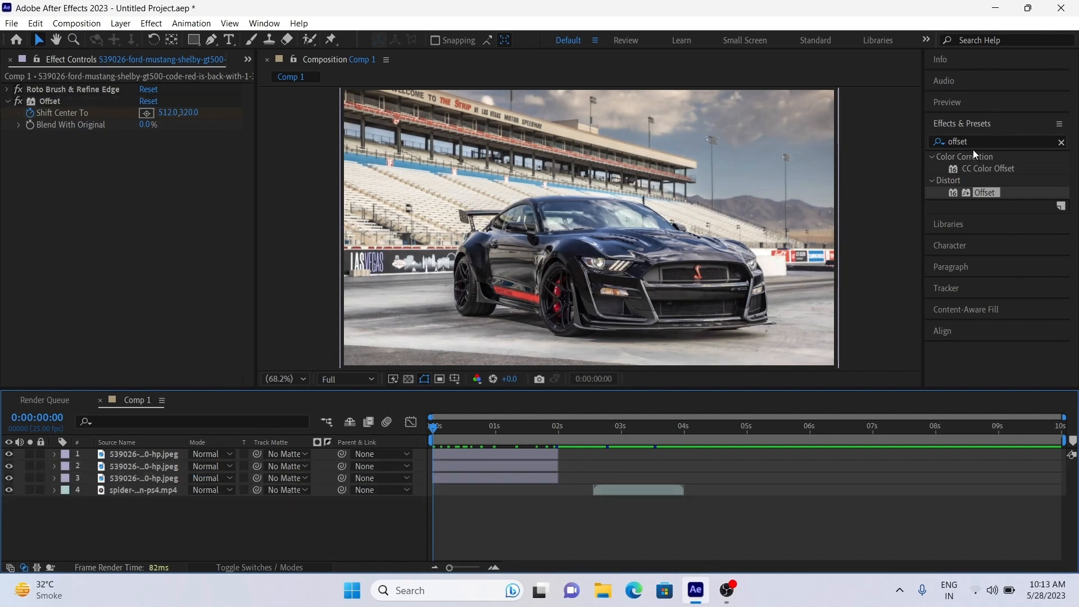
Add Directional Blur and Glow to the second car layer and collapse the effect stack
text(direction)
text(10)
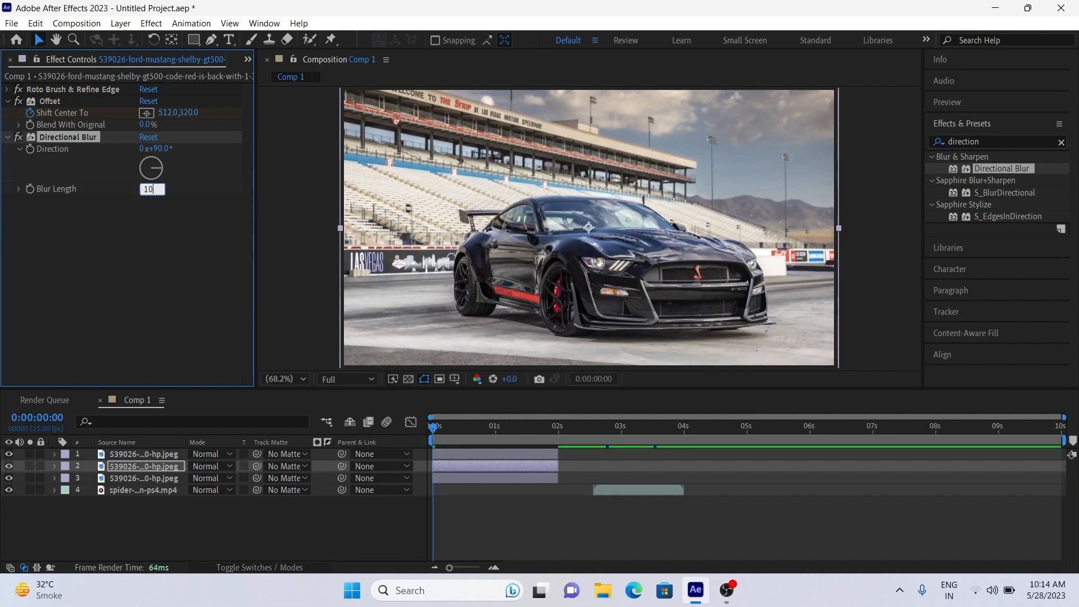
click(9, 137)
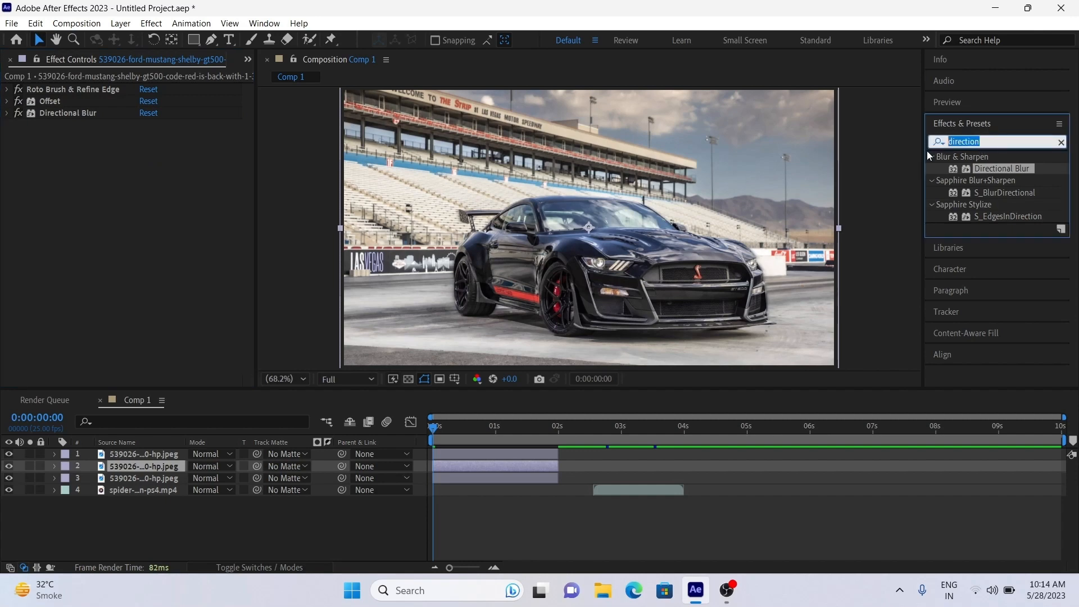
scroll(down, 3)
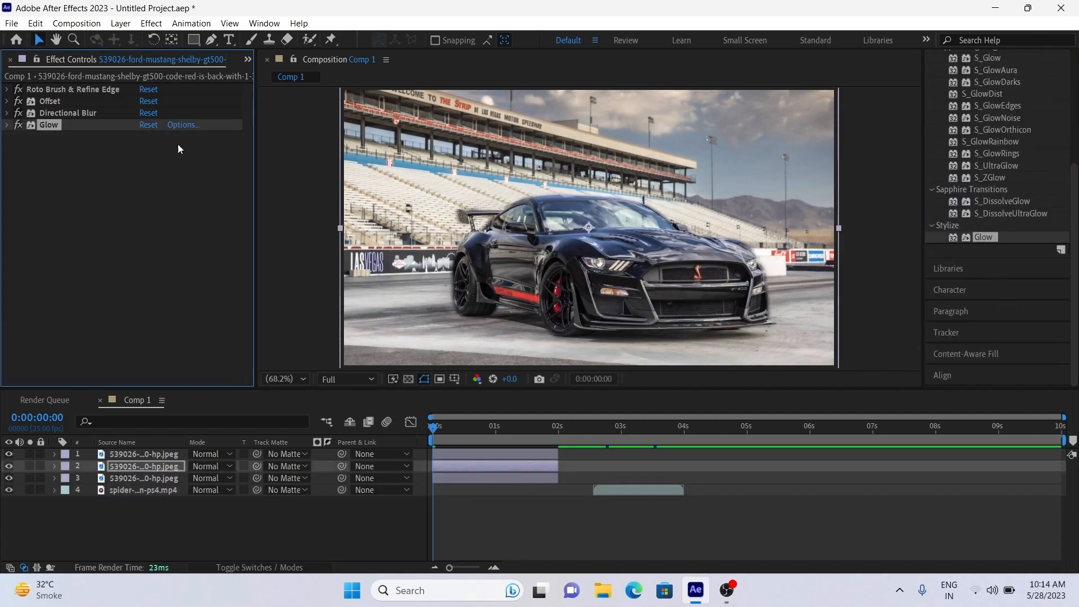
click(7, 124)
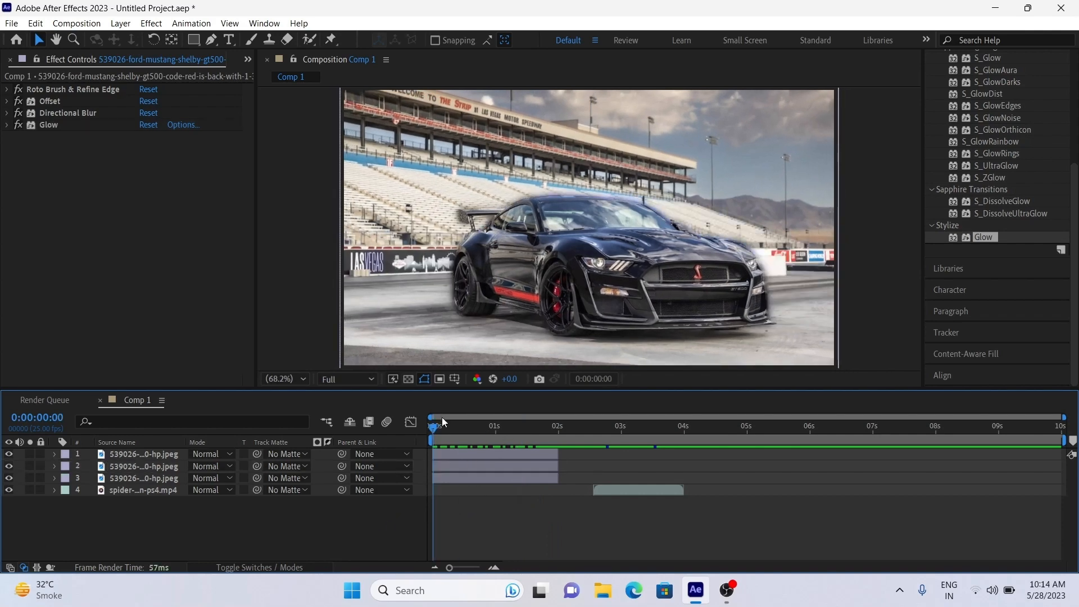
Move to the Spider-Man clip's start and open it in the Layer panel for rotoscoping
click(596, 427)
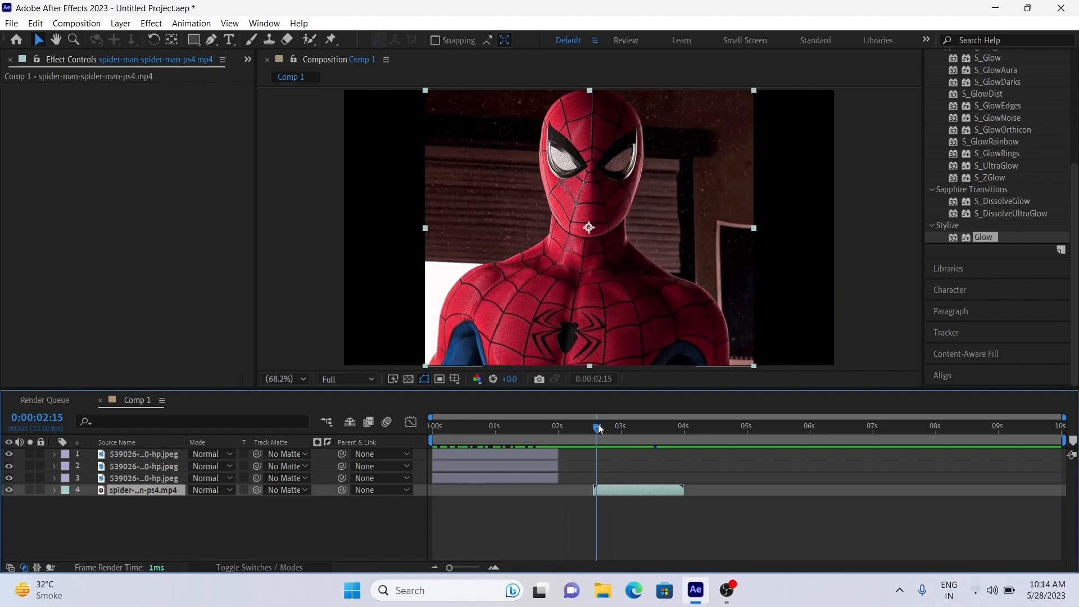
click(593, 425)
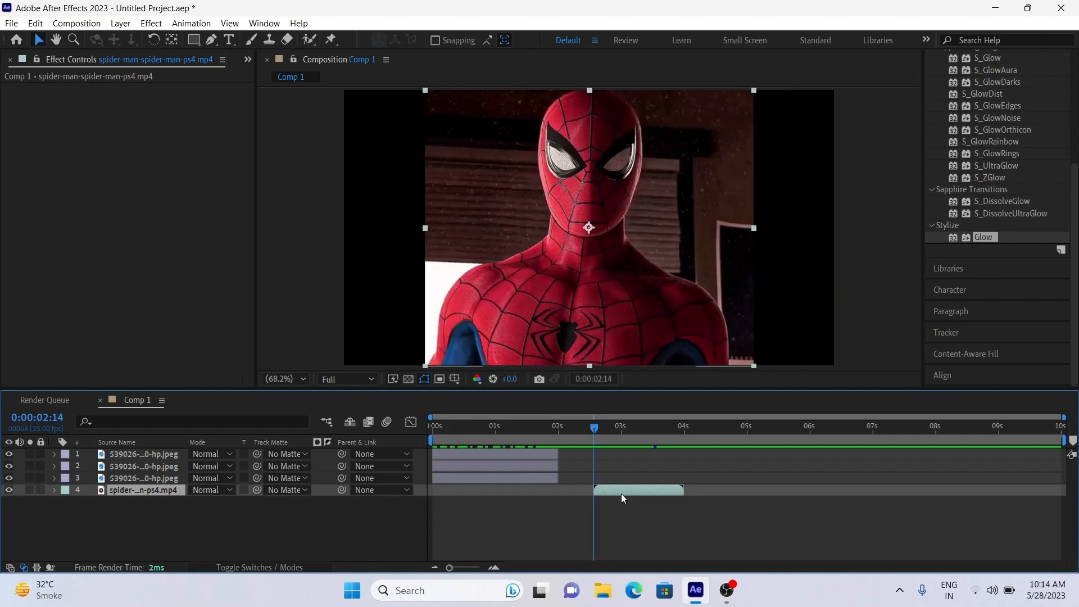
double_click(145, 488)
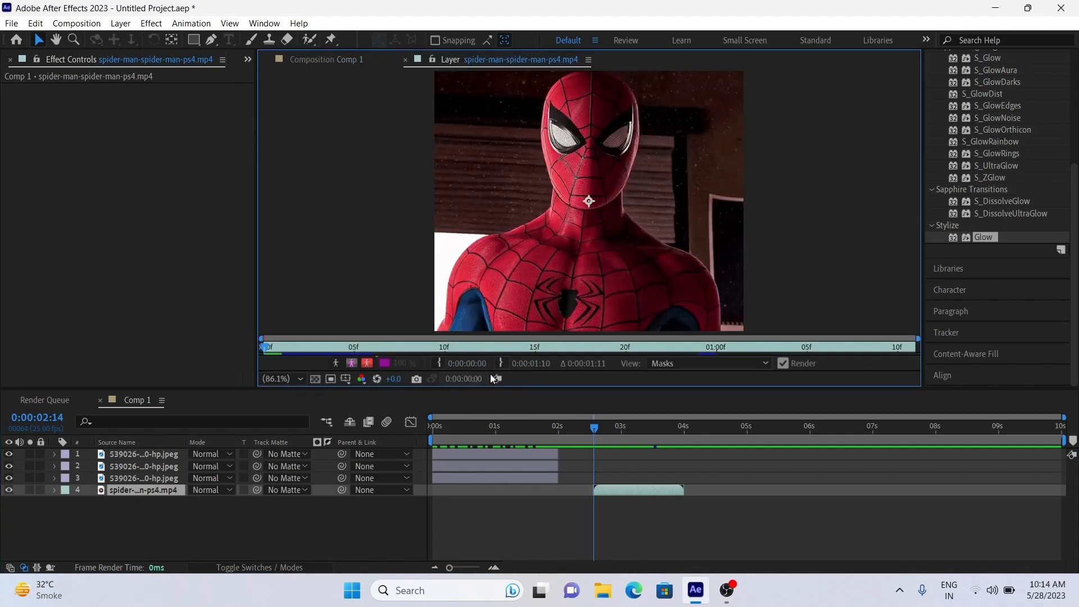
Paint a Roto Brush stroke over Spider-Man, let it propagate and return to the comp
drag(564, 94, 510, 296)
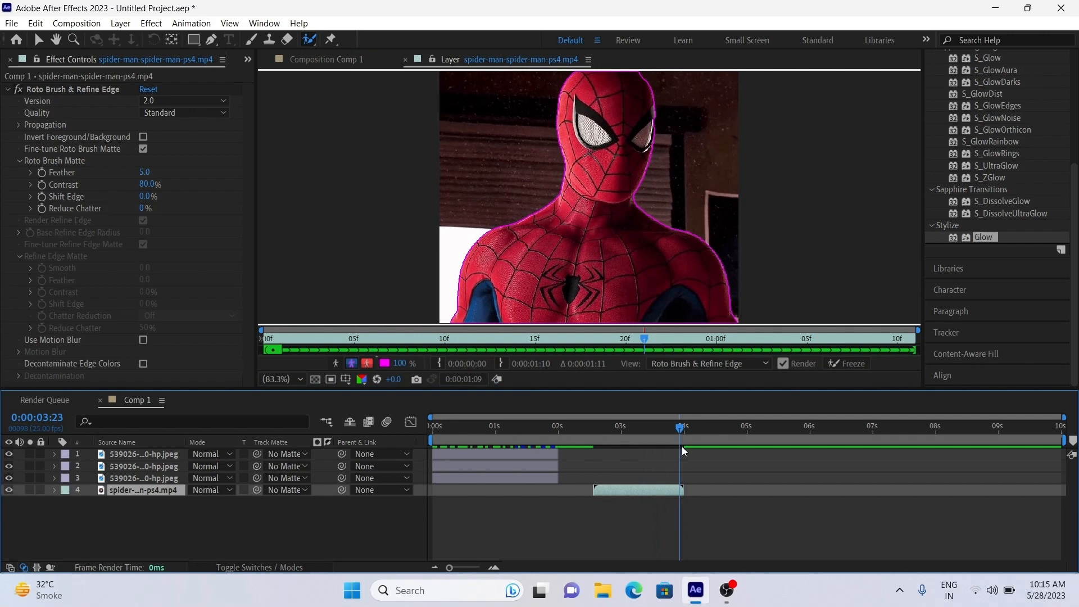
click(847, 363)
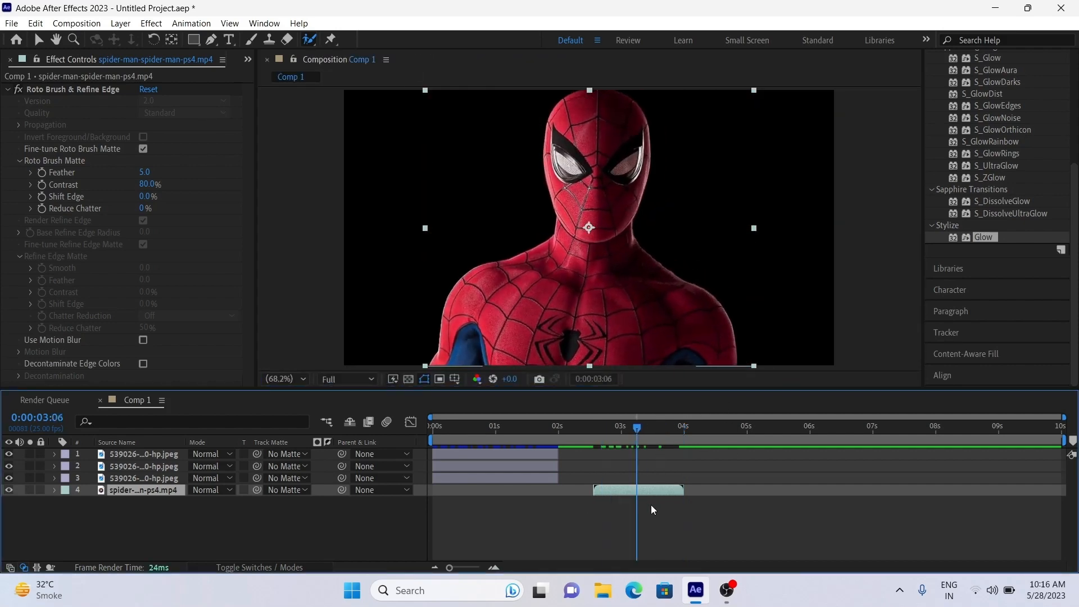
Duplicate the Spider-Man layer into three copies and apply Distort > Offset to one
drag(636, 427, 599, 427)
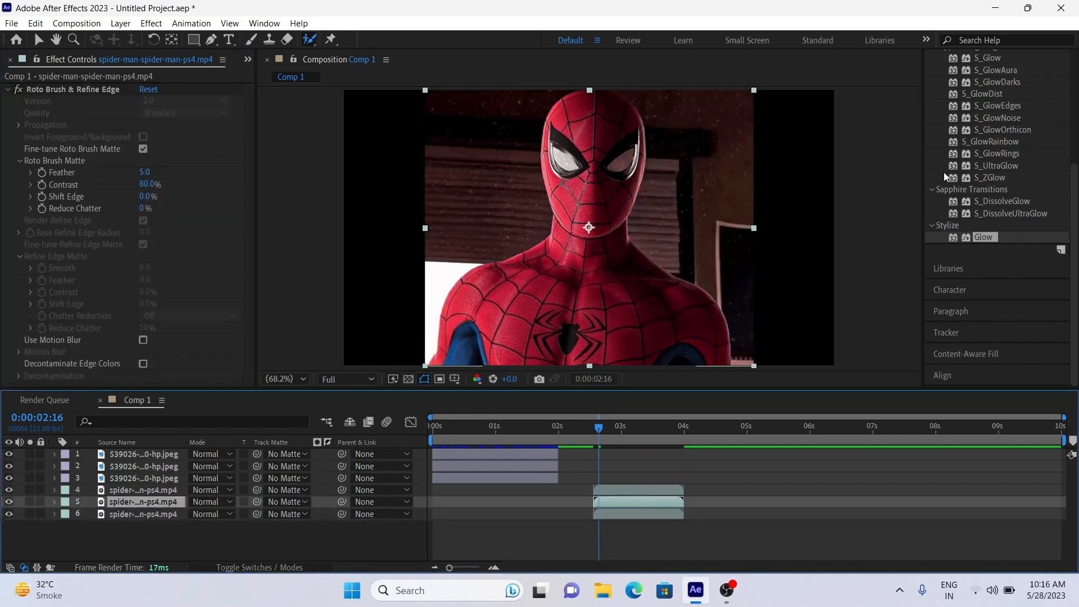
text(glow)
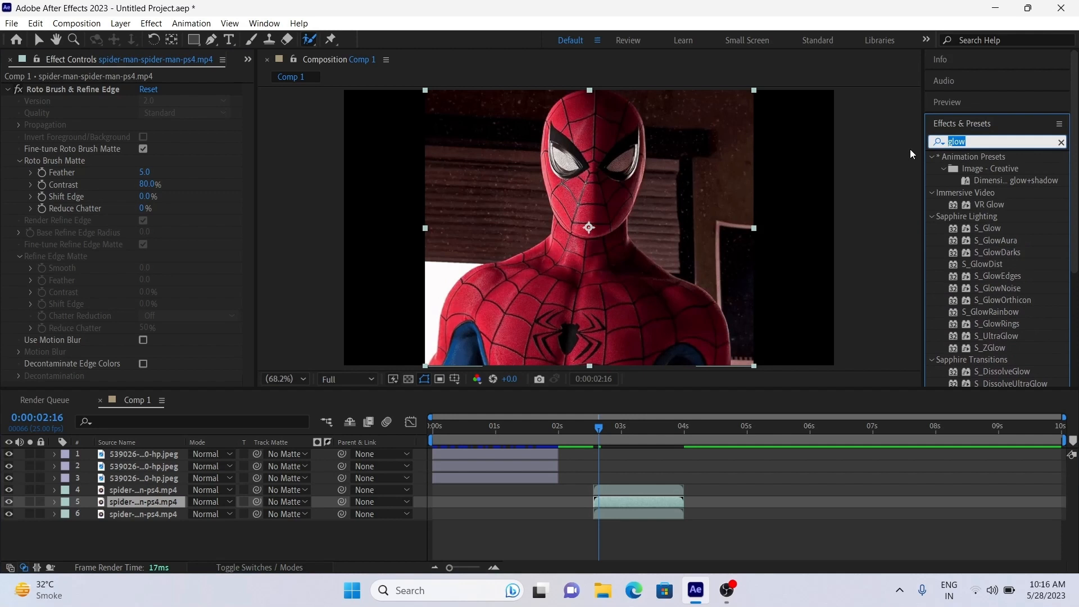
text(offset)
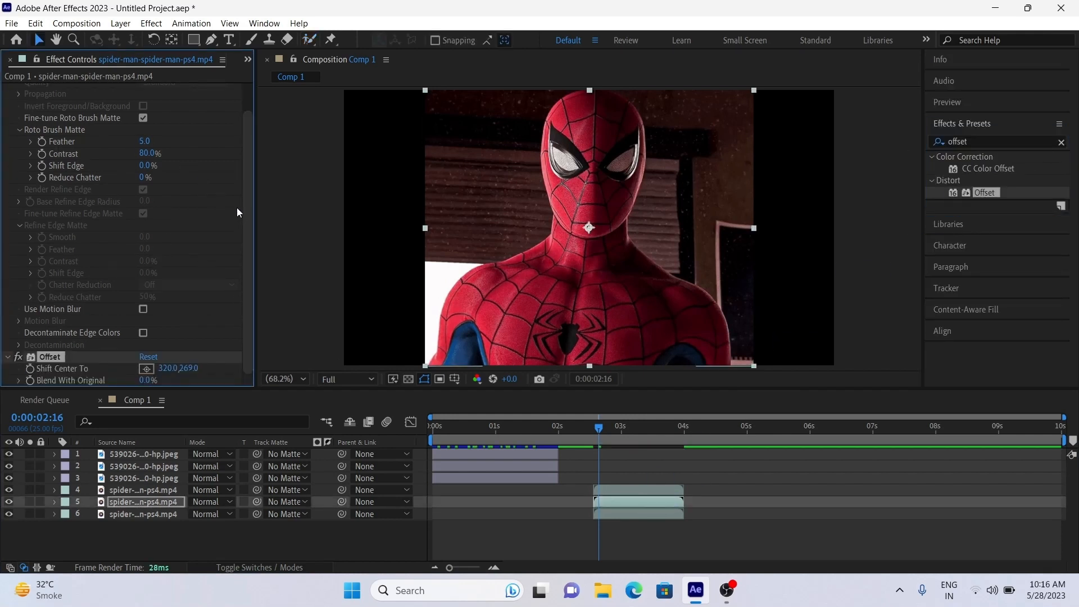
click(7, 89)
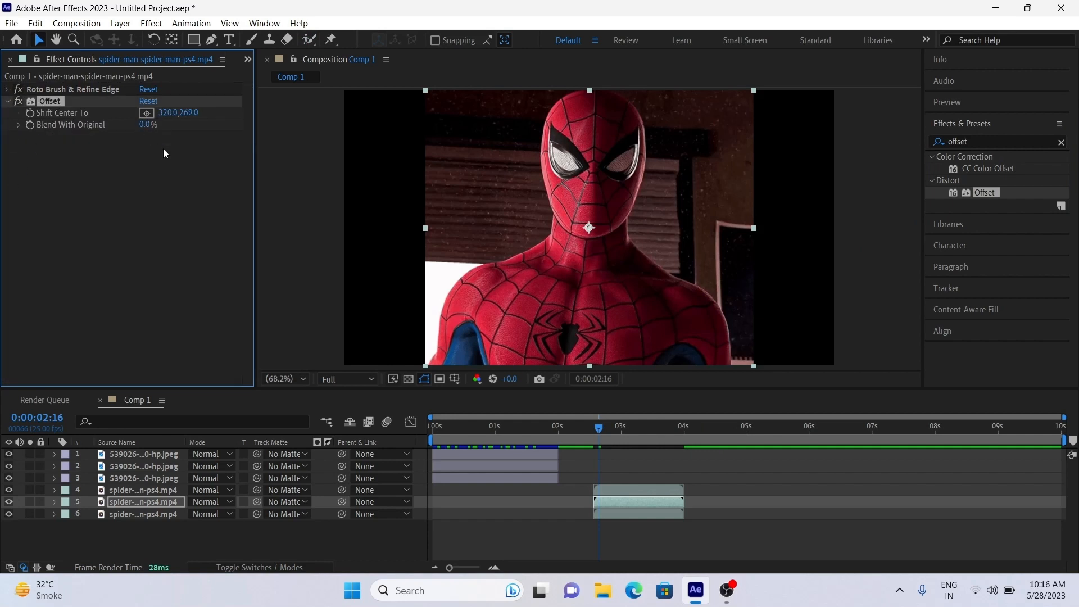
Scrub Shift Center To horizontally and set stopwatch keyframes for the slide
drag(598, 427, 594, 427)
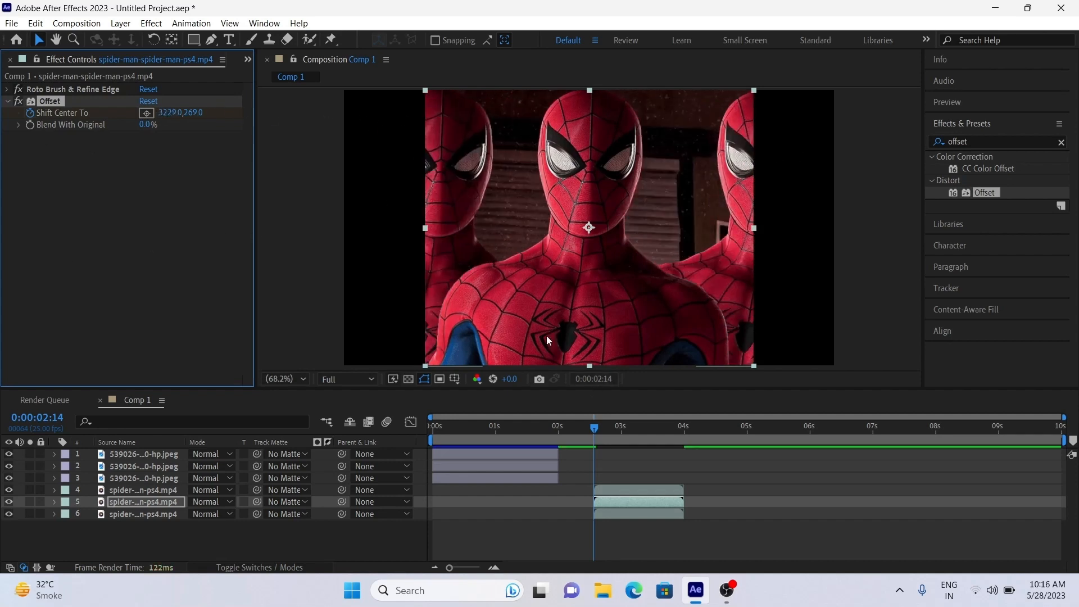
click(681, 426)
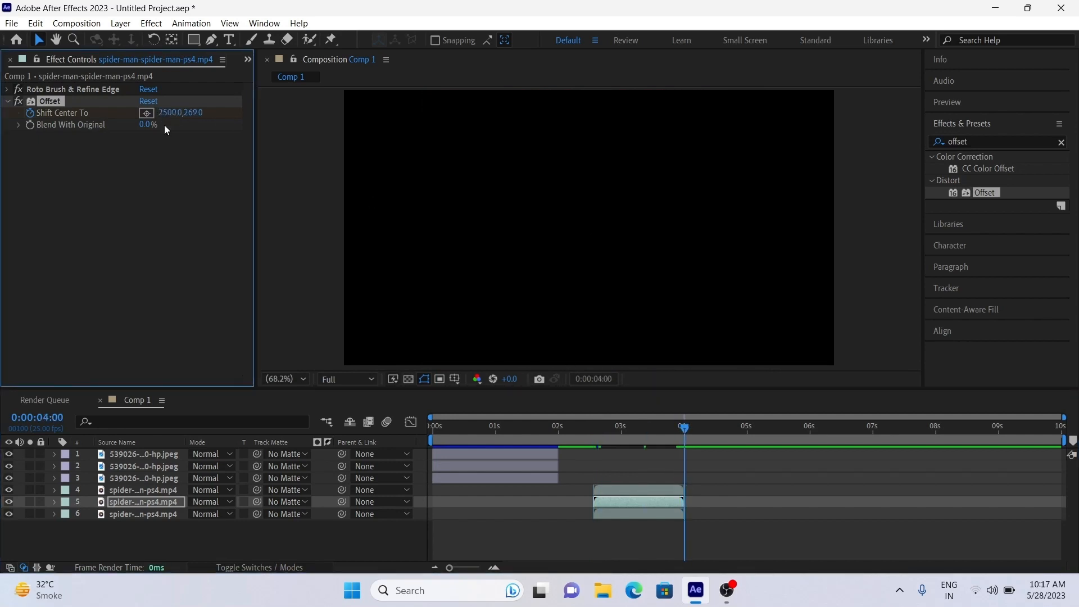
click(661, 426)
text(direction)
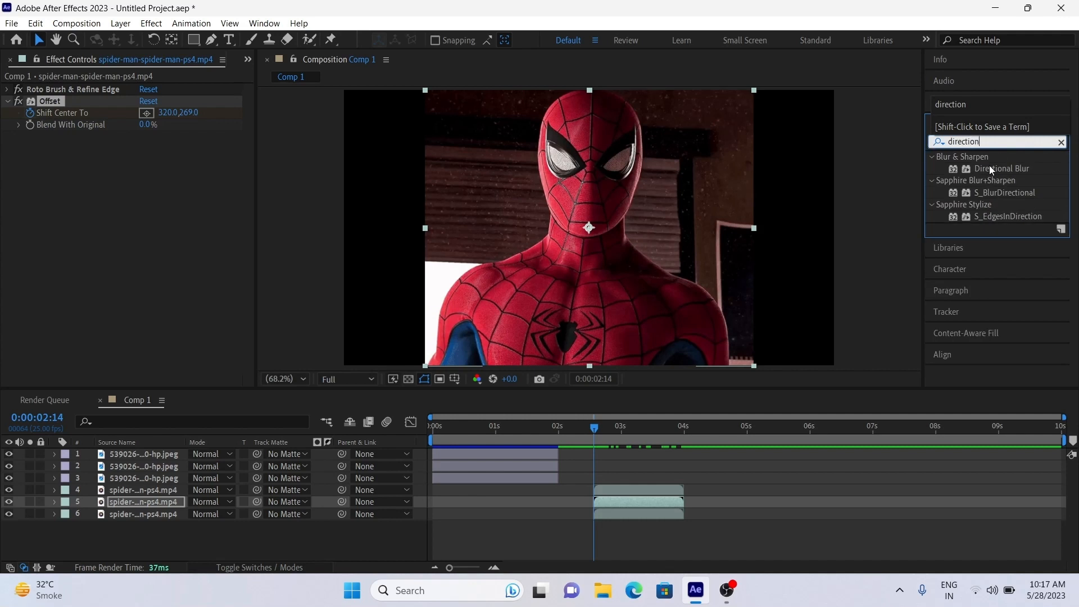
Apply Directional Blur with a longer Blur Length and Glow to the Spider-Man copy
double_click(1003, 167)
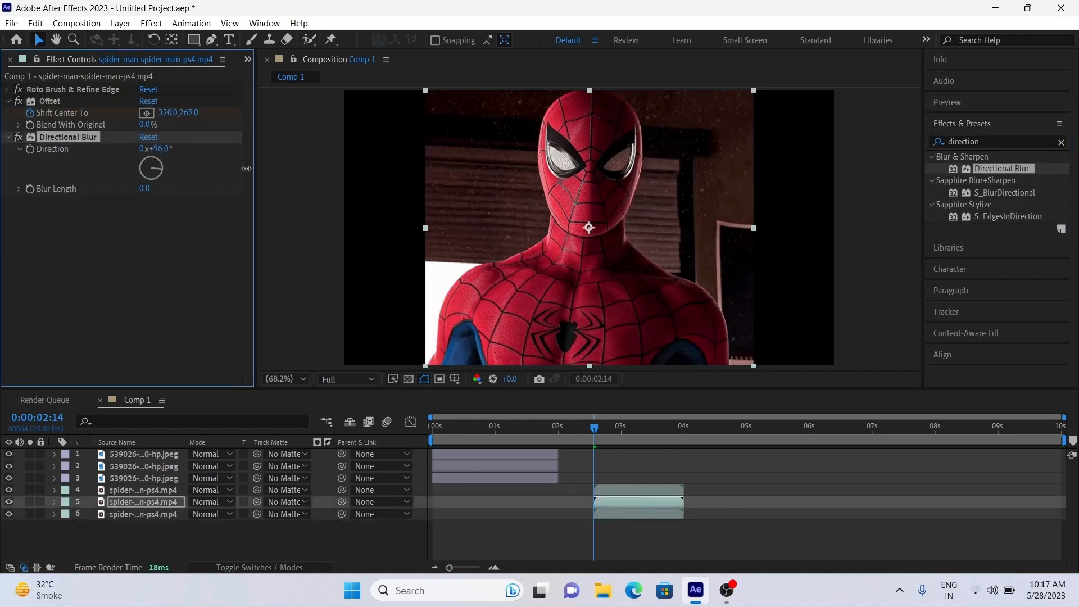
drag(150, 158, 149, 165)
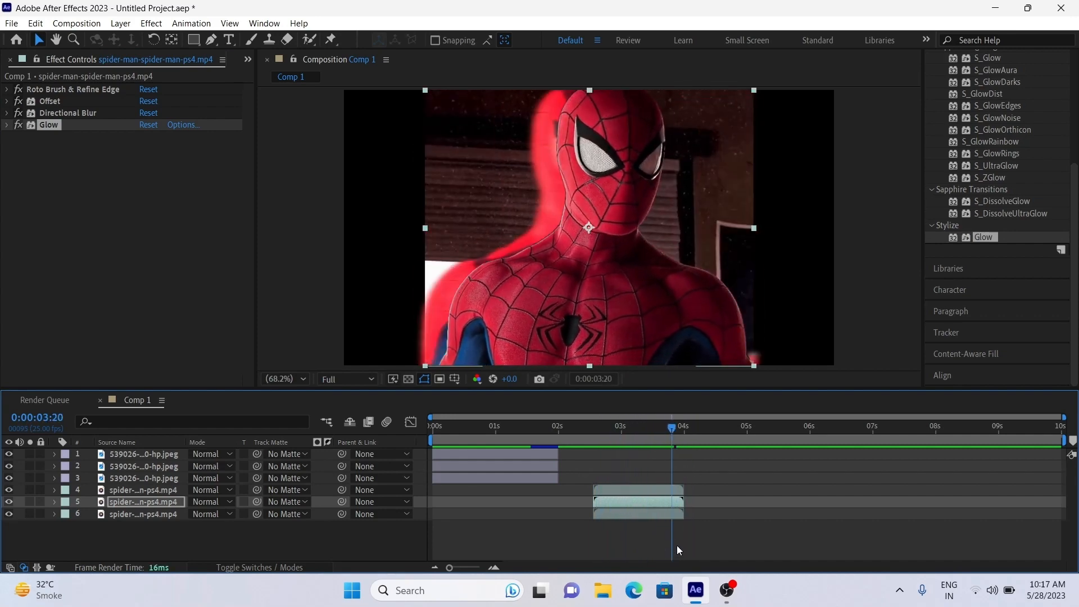
click(521, 426)
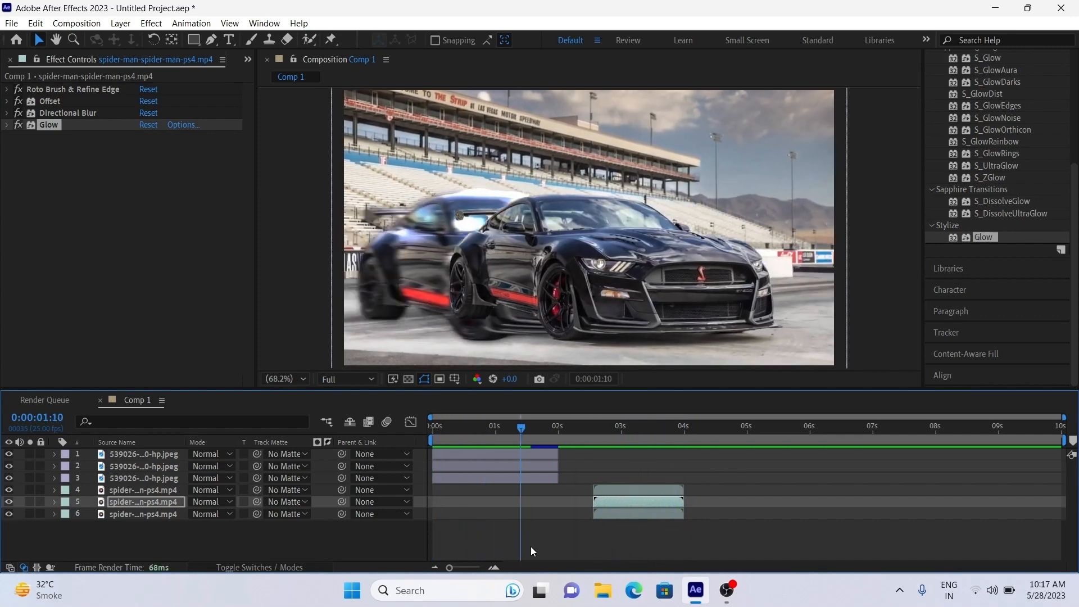